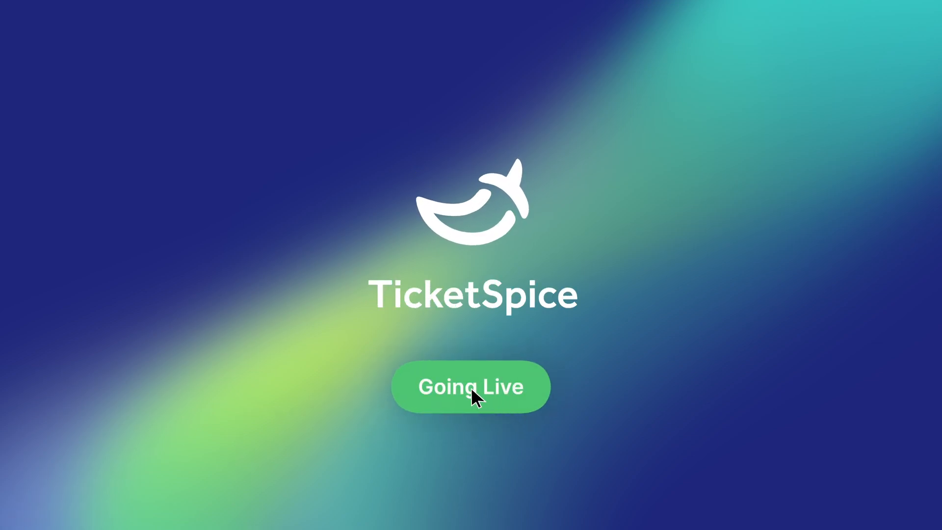
Step: Bring up the Rock the Day event page in the Page Builder editor
{"action": "left_click", "coordinate": [470, 386]}
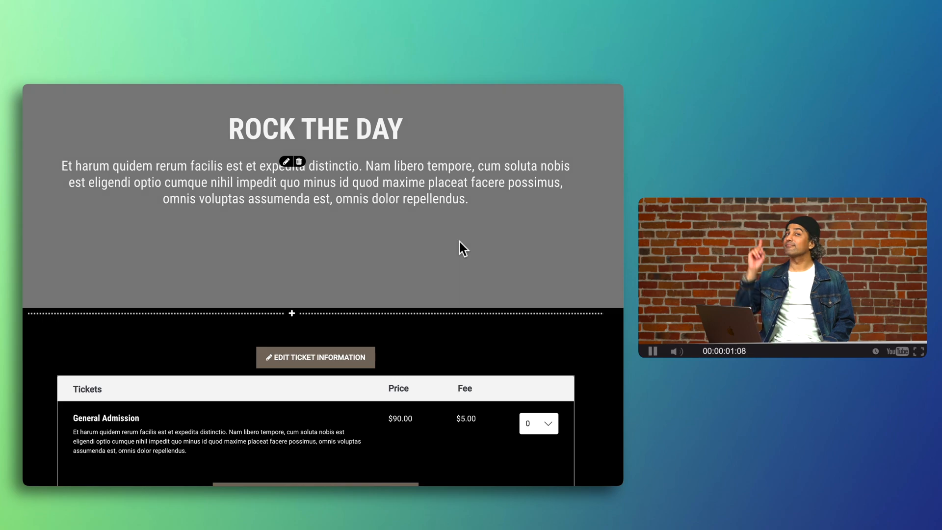
Step: Edit the header text to 3rd Annual Incline Fest, October 2nd - 4th, with the festival logo
{"action": "left_click", "coordinate": [286, 161]}
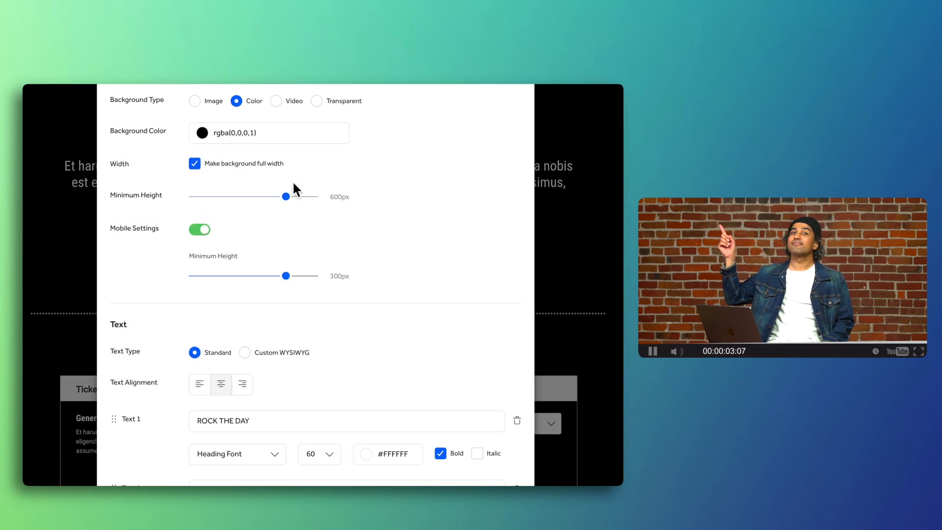
{"action": "scroll", "scroll_direction": "down", "scroll_amount": 3}
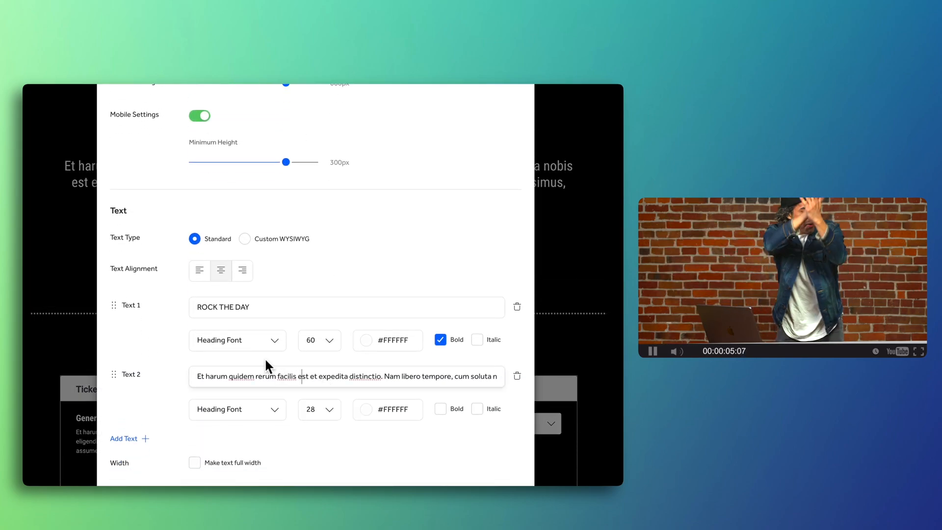
{"action": "type", "text": "An am"}
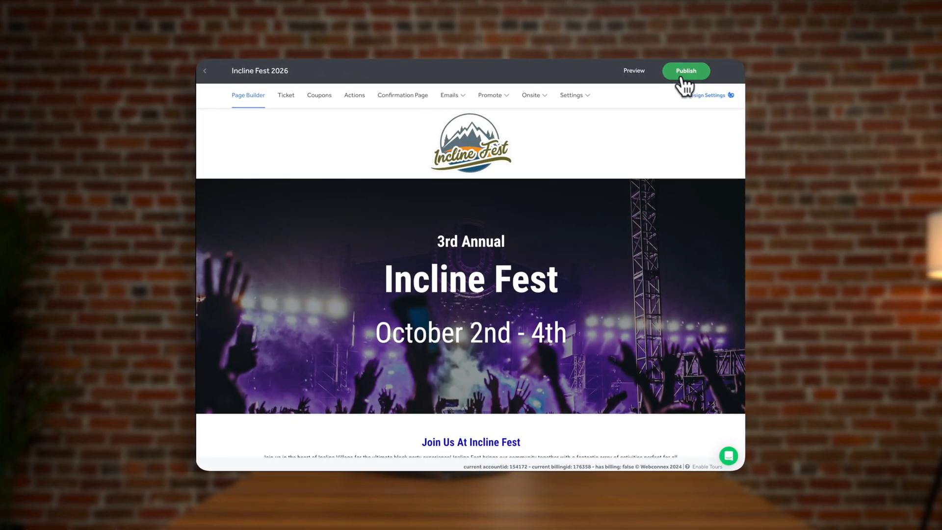
Step: Publish the page choosing Webconnex Payments as the credit card processor and begin payout setup
{"action": "left_click", "coordinate": [686, 70]}
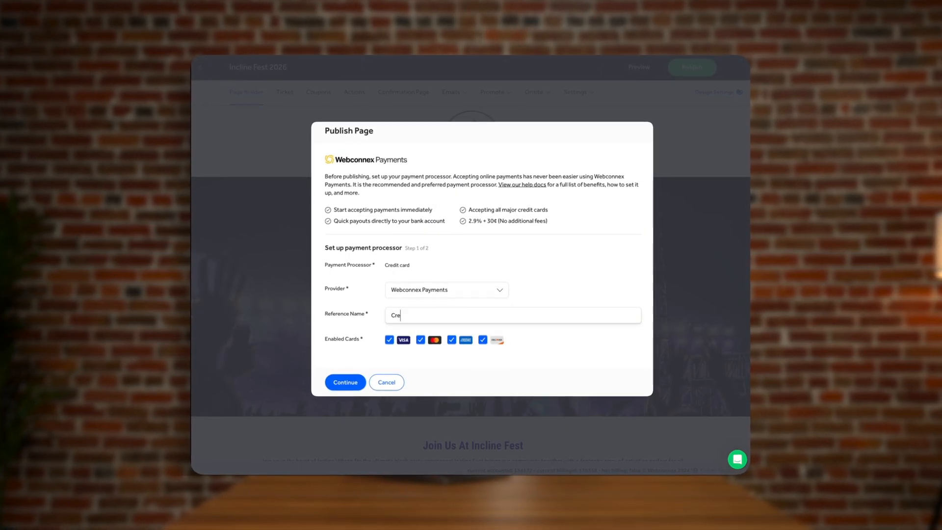
{"action": "left_click", "coordinate": [344, 381]}
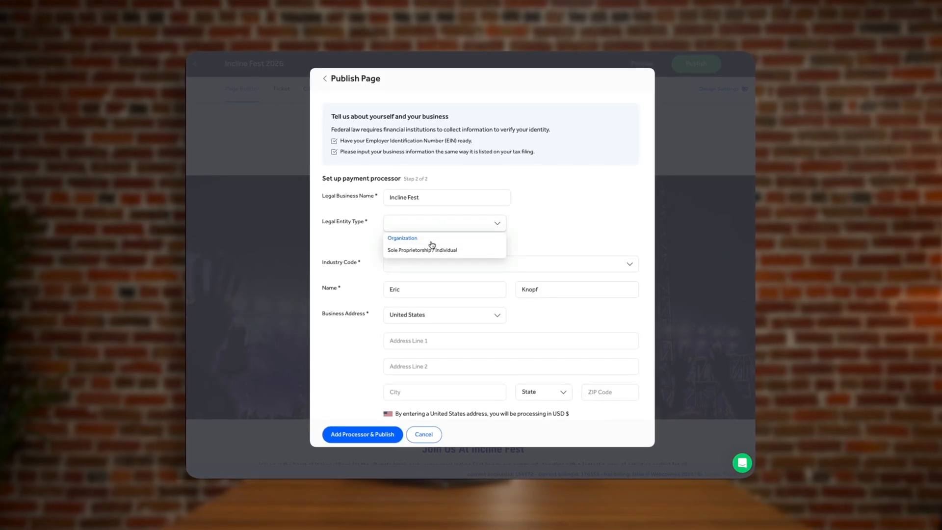
{"action": "left_click", "coordinate": [403, 237]}
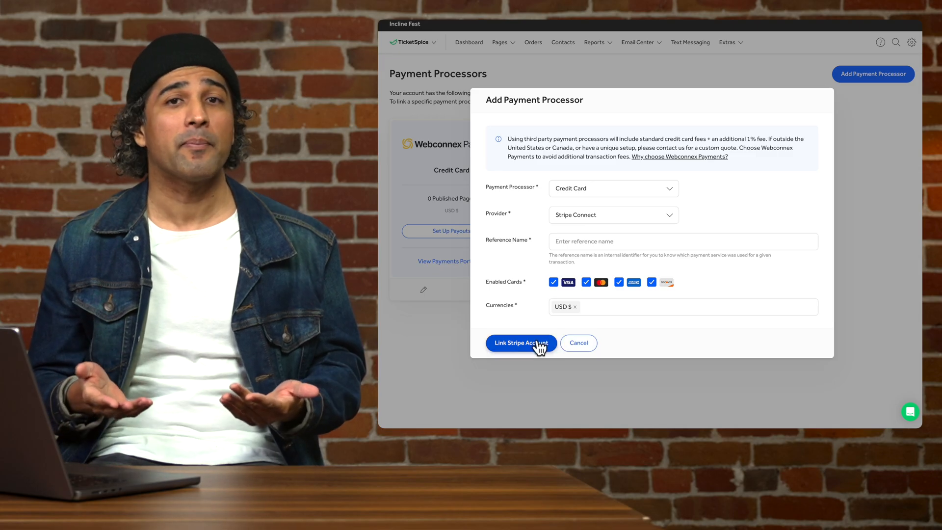
{"action": "left_click", "coordinate": [520, 342]}
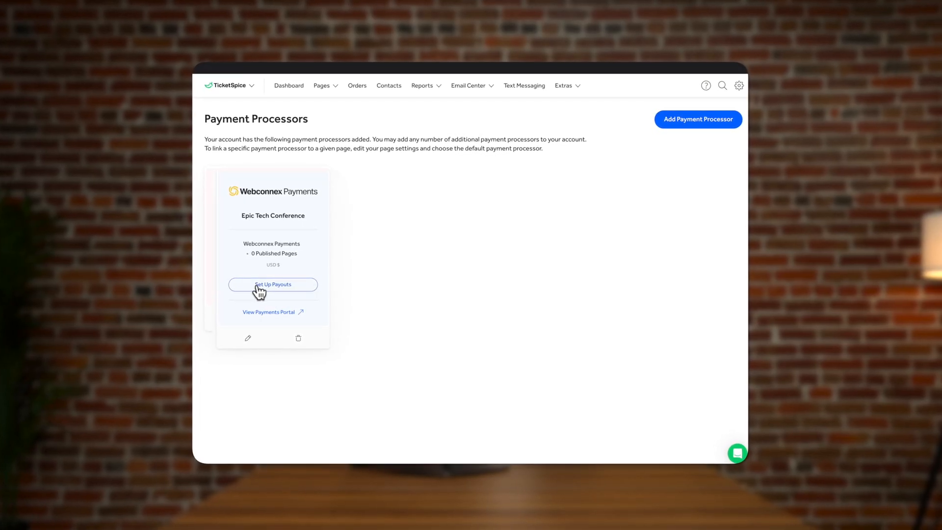
{"action": "left_click", "coordinate": [273, 285]}
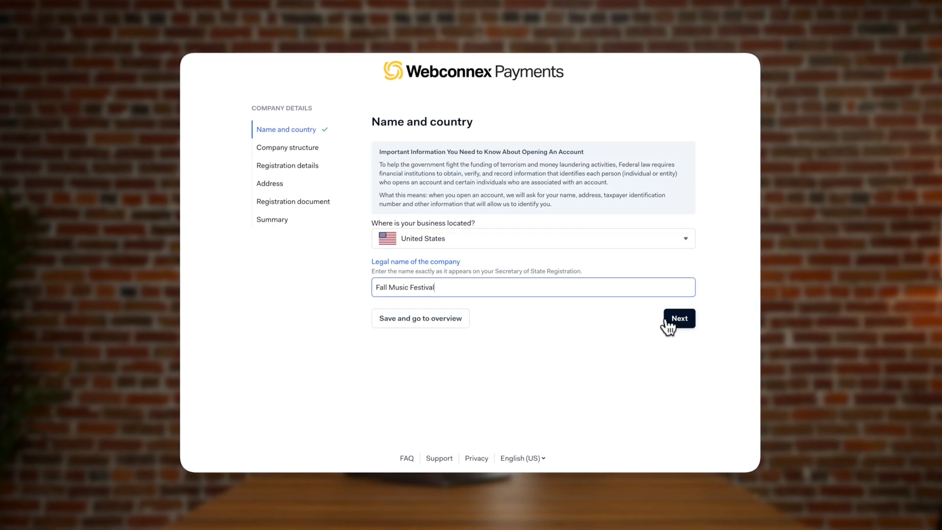
Step: Save the company name Fall Music Festival and submit the decision-maker's owner details
{"action": "left_click", "coordinate": [678, 318]}
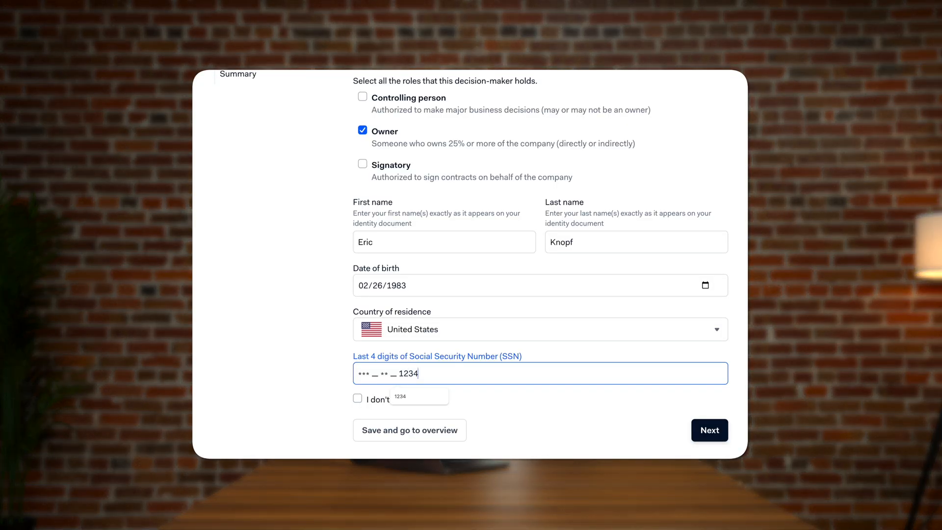
{"action": "left_click", "coordinate": [709, 430]}
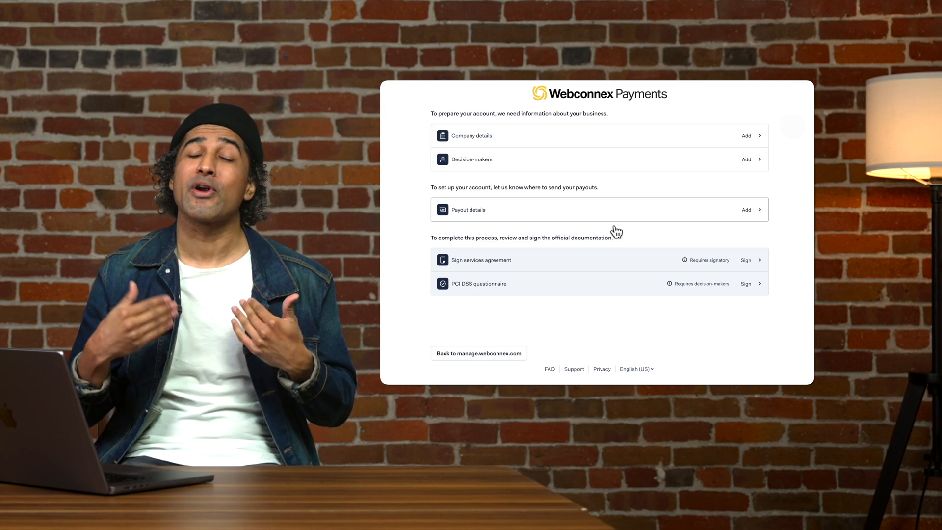
{"action": "mouse_move", "coordinate": [635, 210]}
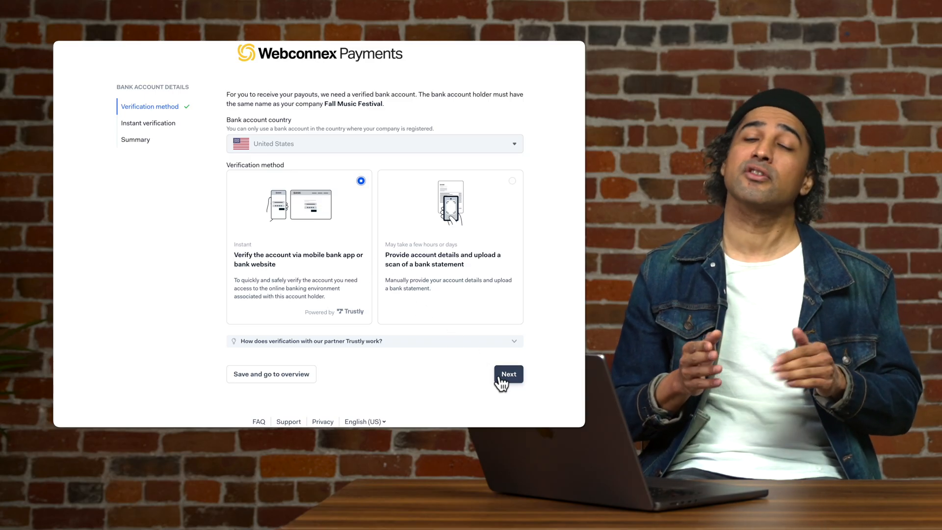
Step: Verify the payout bank account instantly via Trustly, completing the page publish
{"action": "left_click", "coordinate": [507, 373]}
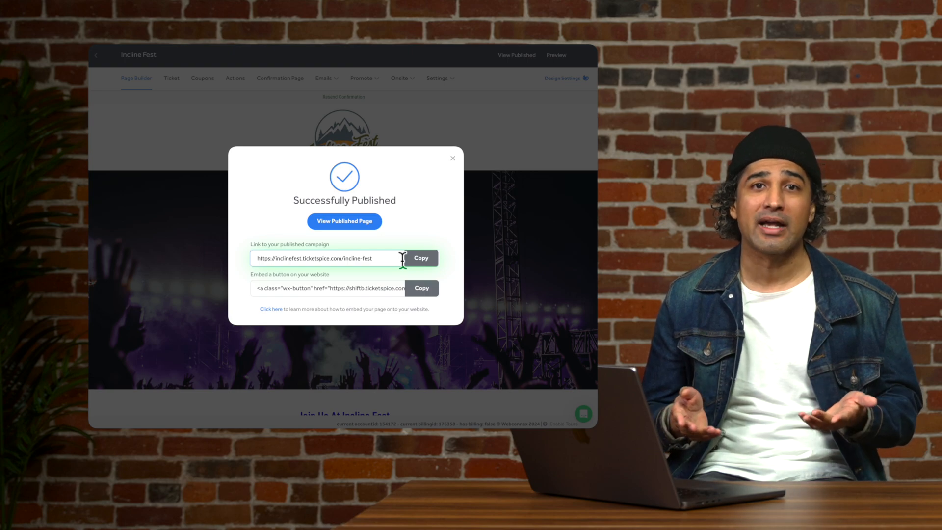
Step: Dismiss the publish confirmation and view the Social and SEO share title and search preview
{"action": "left_click", "coordinate": [452, 158]}
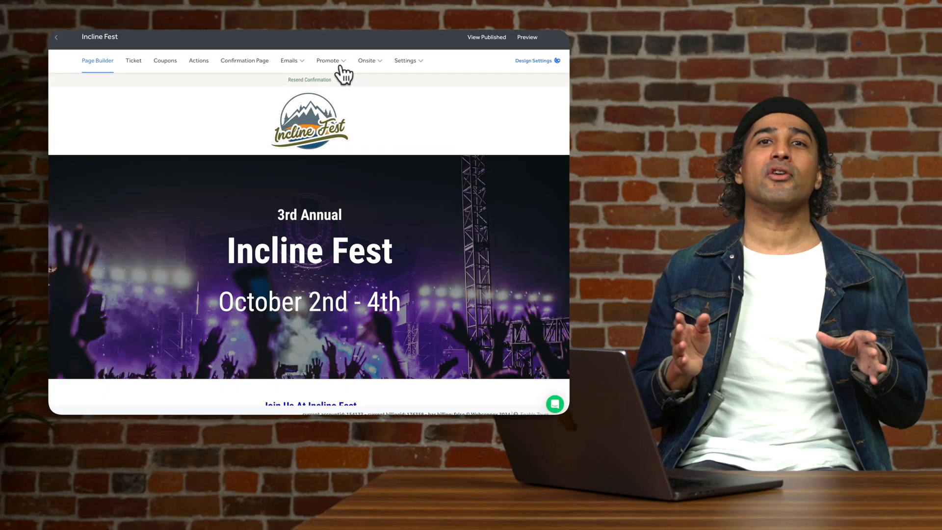
{"action": "left_click", "coordinate": [328, 60]}
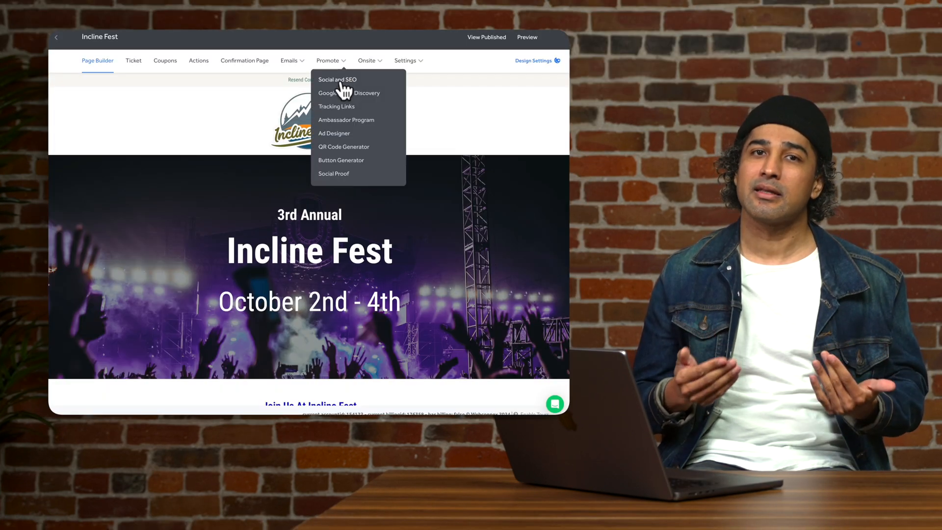
{"action": "left_click", "coordinate": [337, 80]}
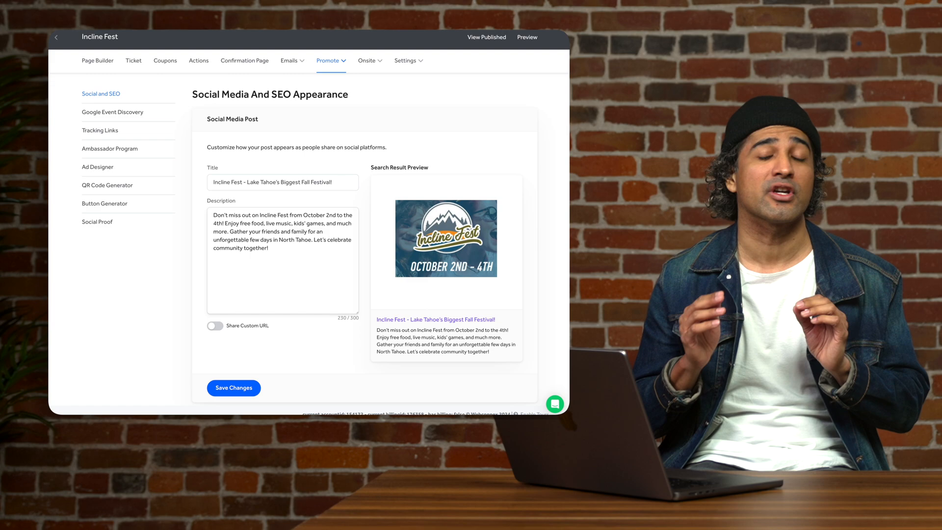
Step: Enable Google Events Listing with venue address in Incline Village, NV, then return to the Pages dashboard
{"action": "left_click", "coordinate": [111, 112]}
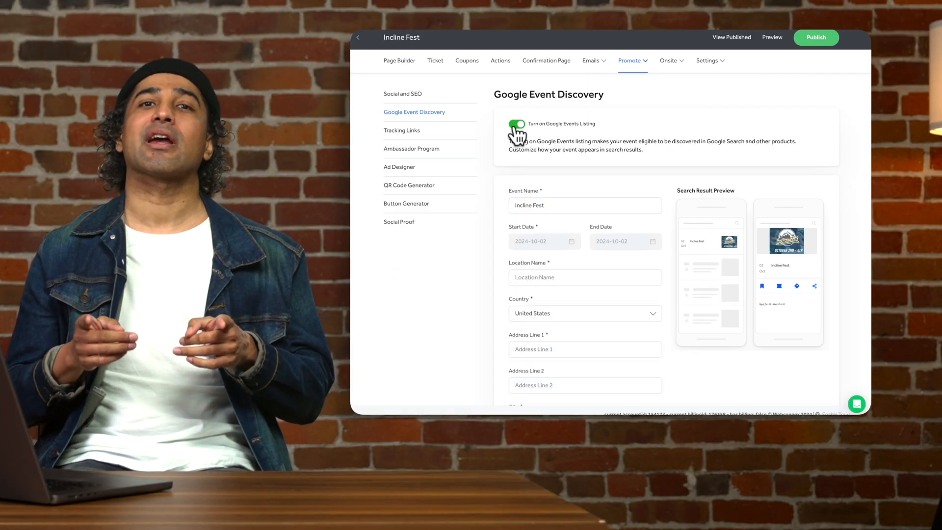
{"action": "scroll", "scroll_direction": "down", "scroll_amount": 3}
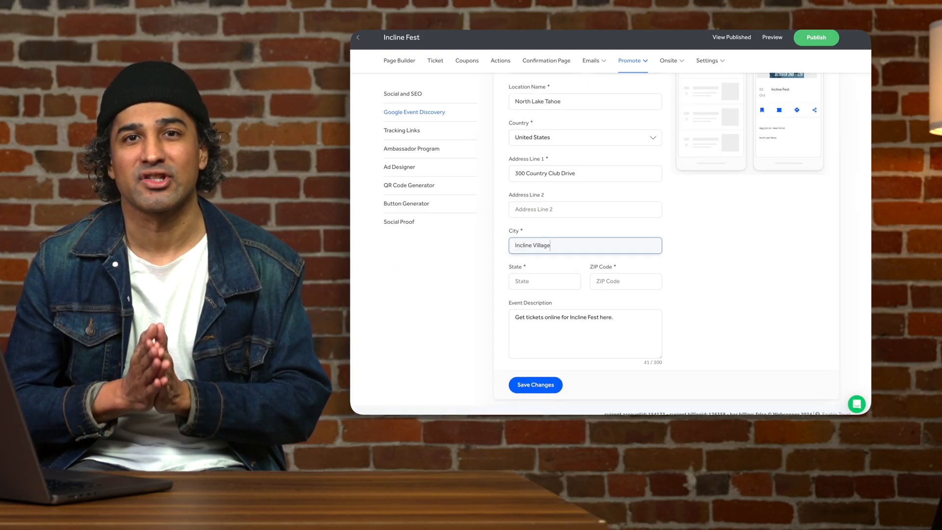
{"action": "type", "text": "NV"}
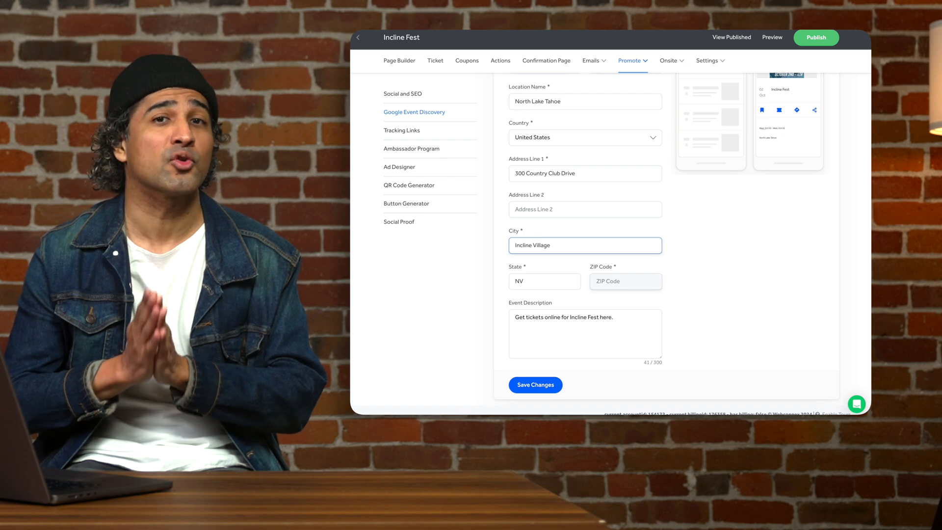
{"action": "left_click", "coordinate": [357, 37]}
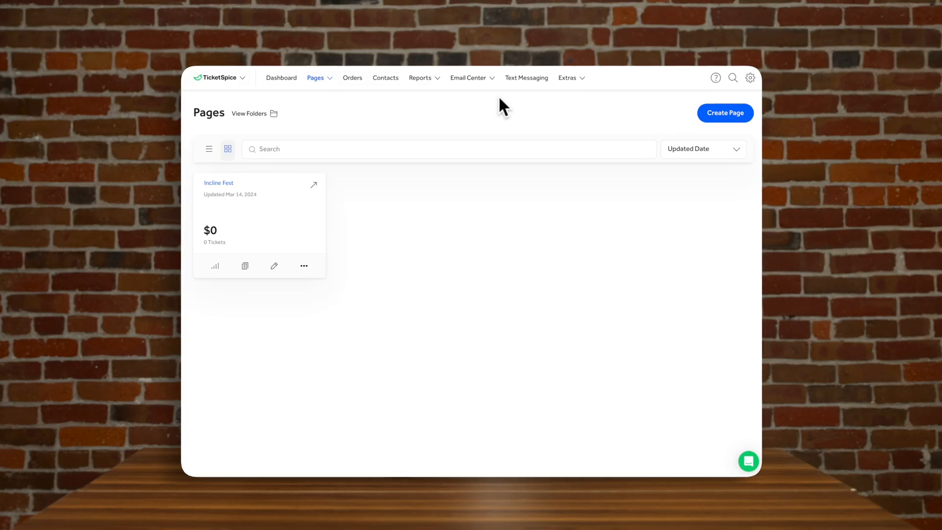
Step: Create a Past Attendees email automation tracking ticket orders, then start the Early Bird Tix text message
{"action": "left_click", "coordinate": [469, 77]}
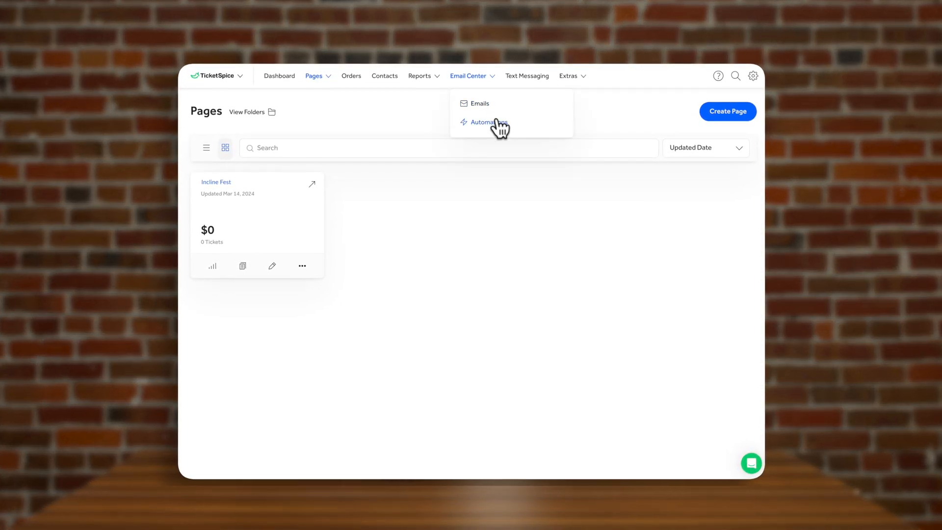
{"action": "left_click", "coordinate": [485, 122]}
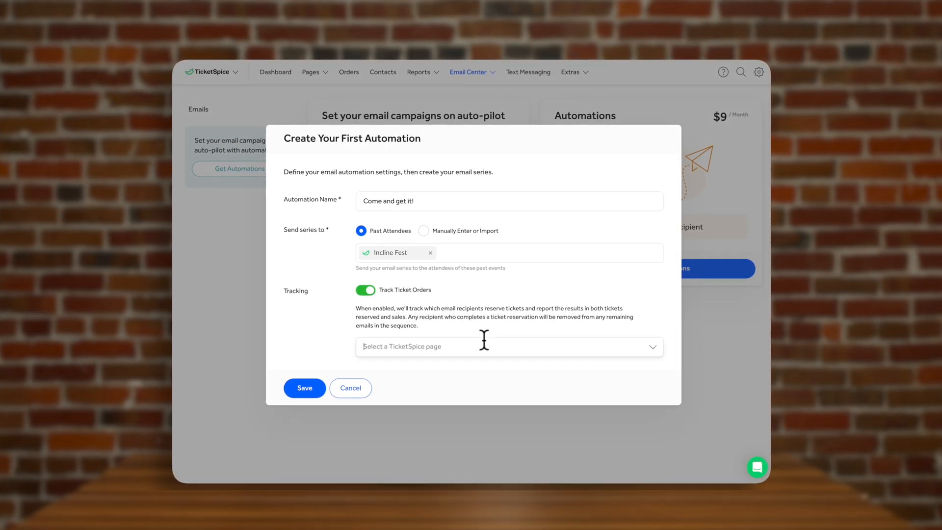
{"action": "left_click", "coordinate": [305, 388]}
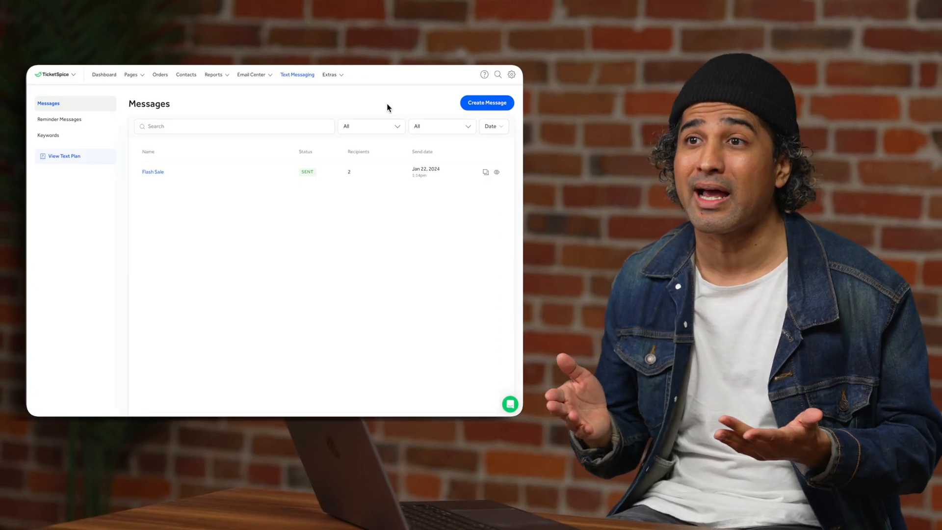
{"action": "left_click", "coordinate": [487, 102]}
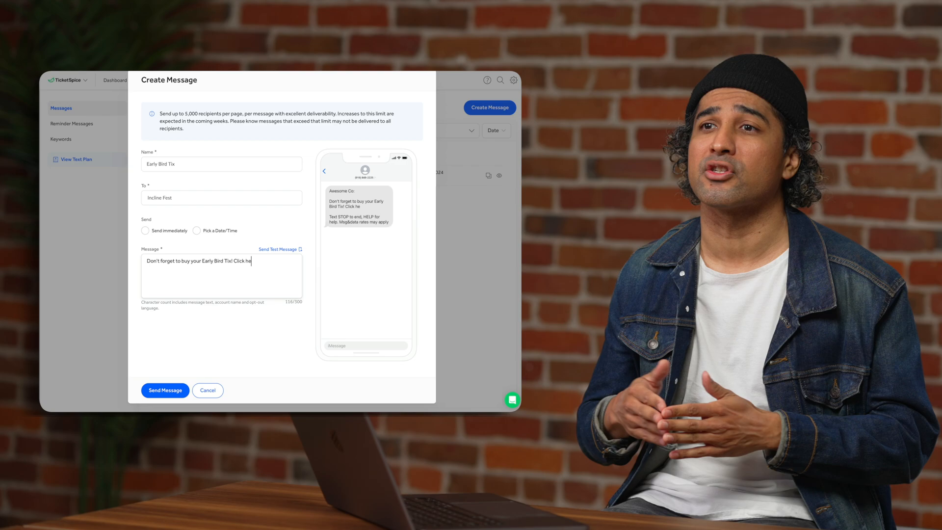